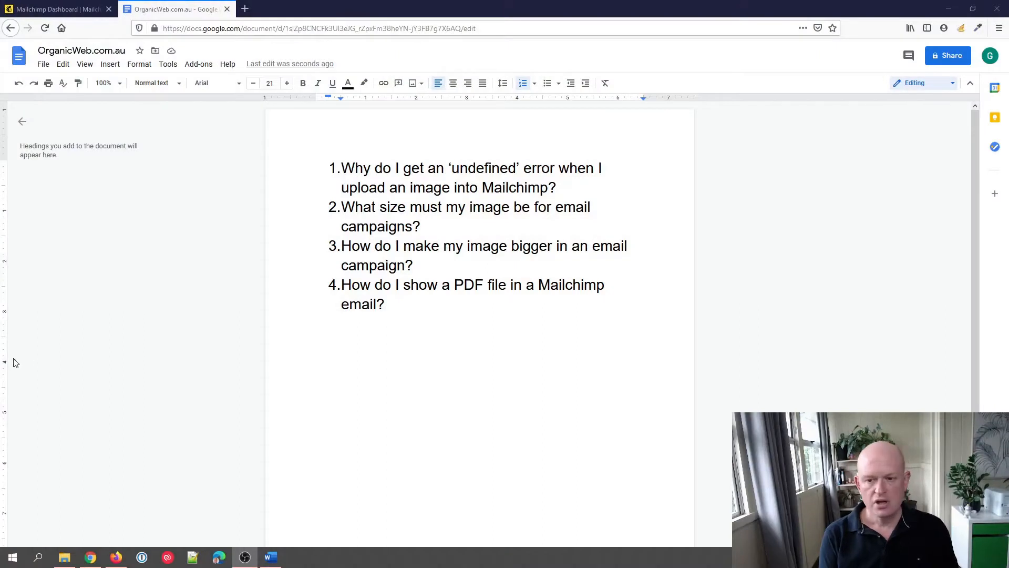
{"action": "mouse_move", "coordinate": [229, 394]}
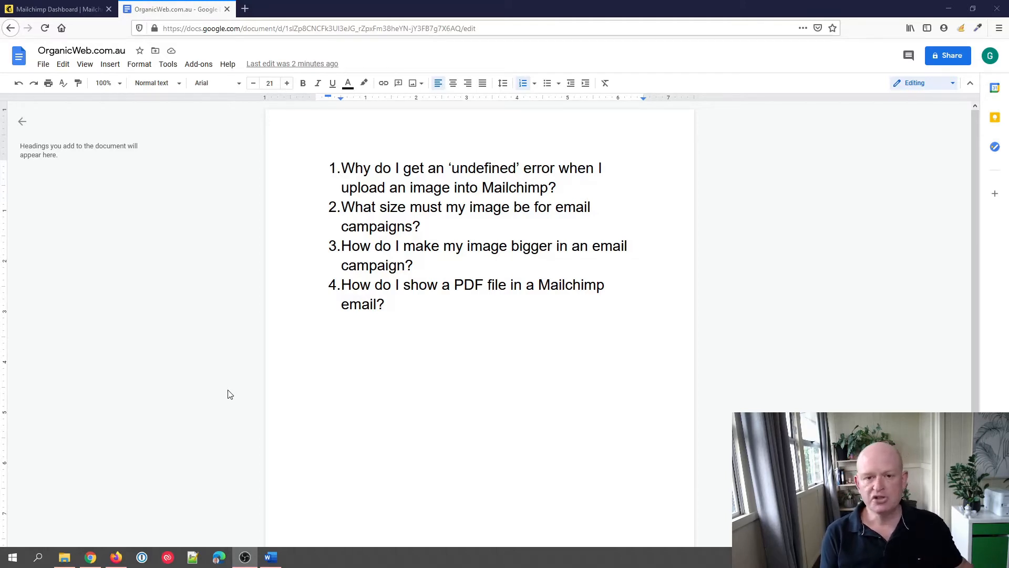
{"action": "mouse_move", "coordinate": [58, 189]}
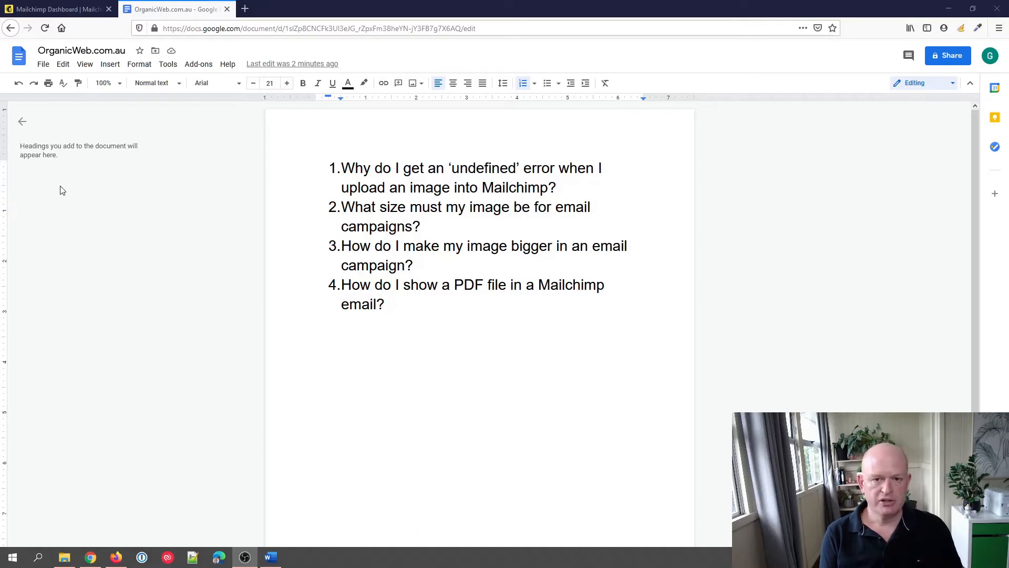
- Show My Files in Content Studio, listing the uploaded 200×200 and 2000×200 images
{"action": "left_click", "coordinate": [58, 9]}
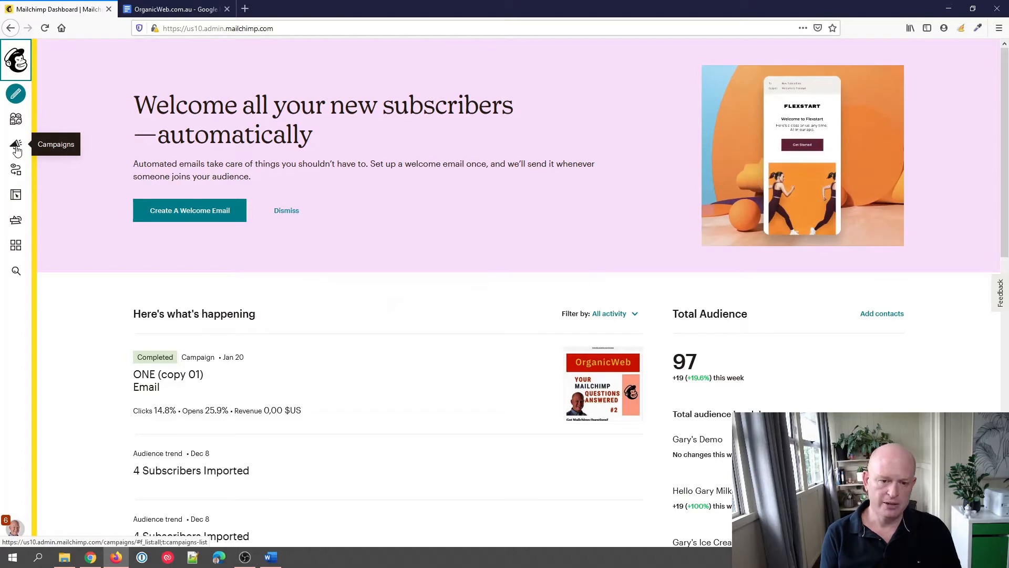
{"action": "mouse_move", "coordinate": [16, 219]}
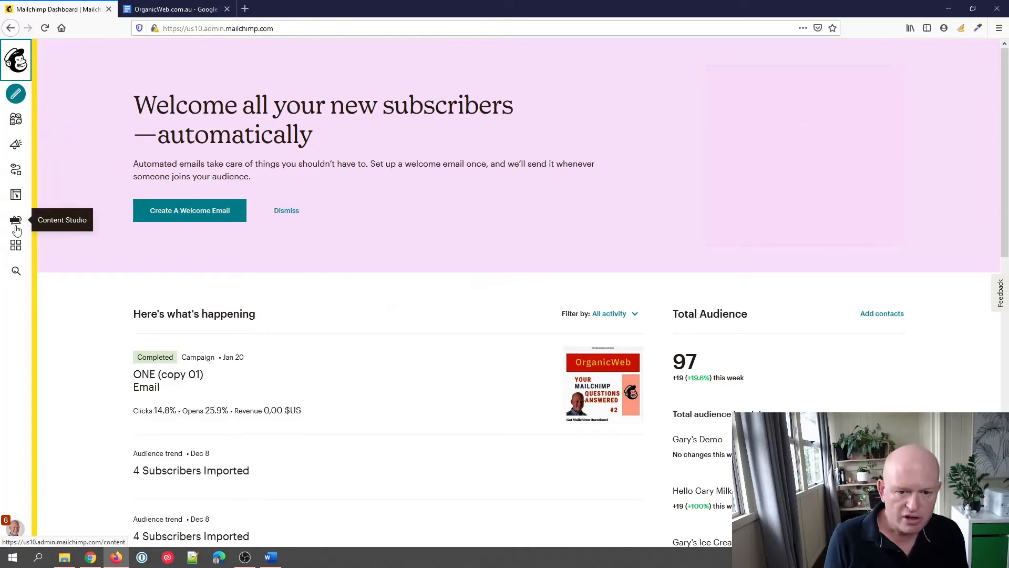
{"action": "left_click", "coordinate": [15, 219]}
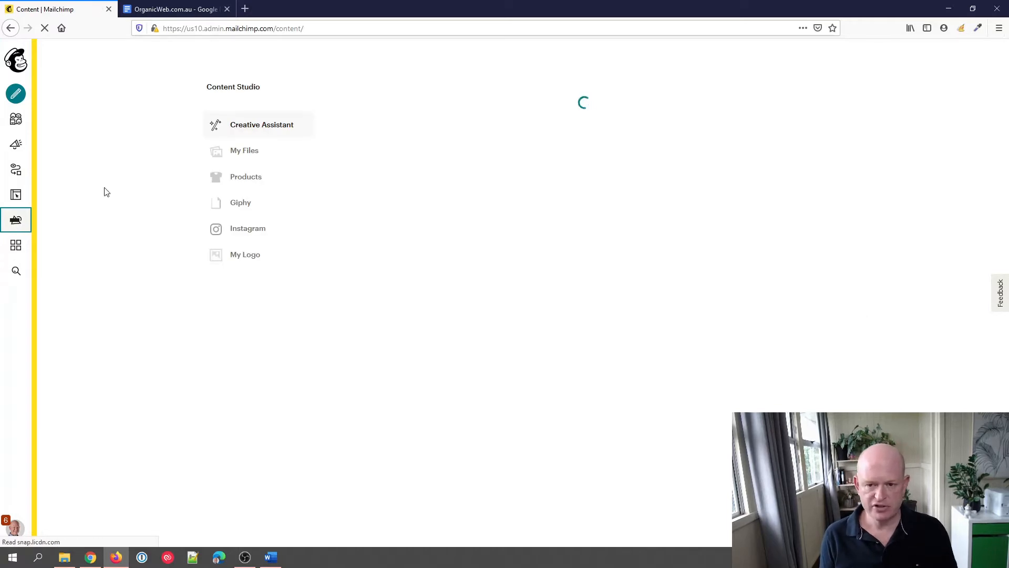
{"action": "left_click", "coordinate": [244, 150]}
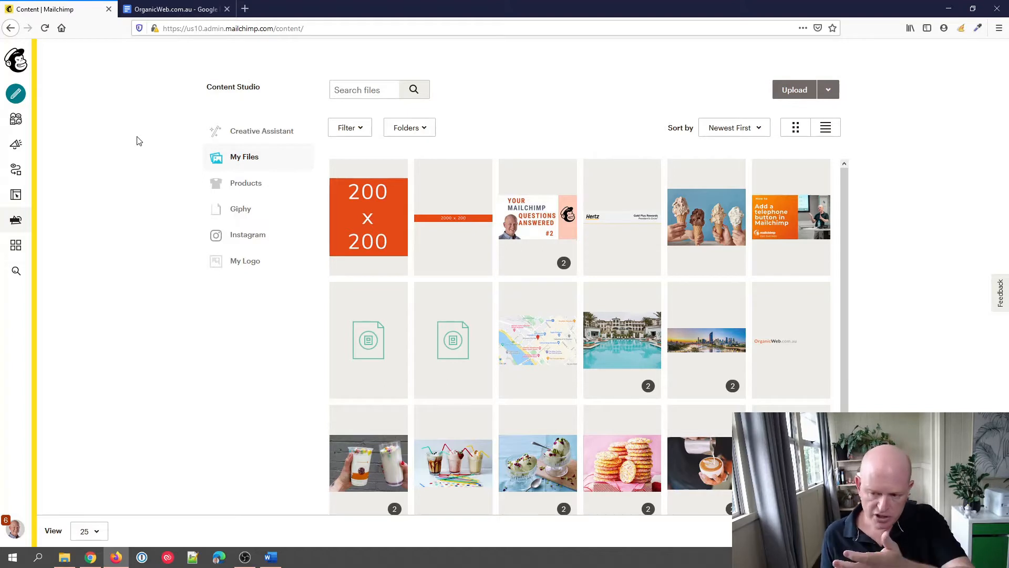
{"action": "mouse_move", "coordinate": [125, 143]}
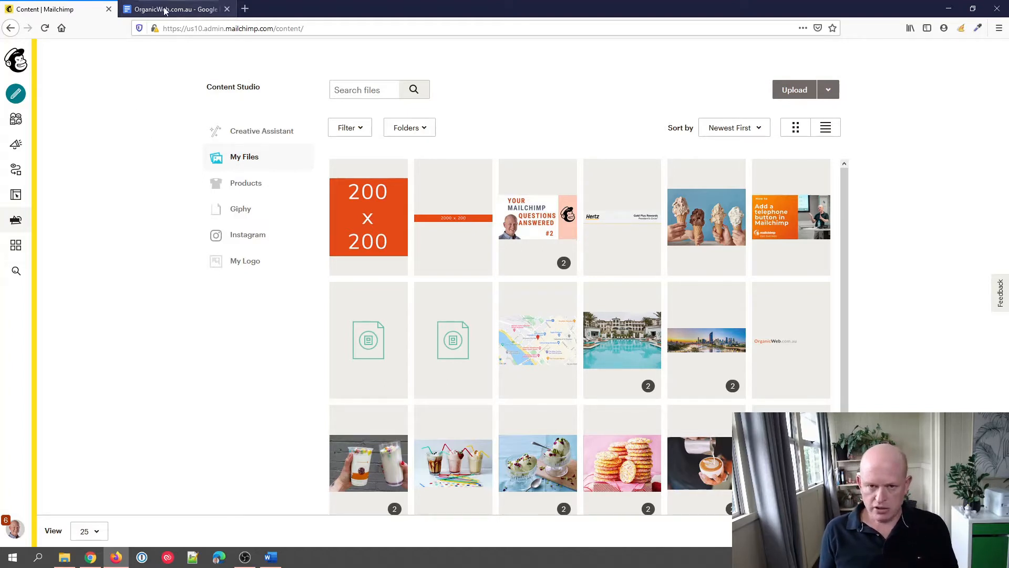
{"action": "left_click", "coordinate": [173, 9]}
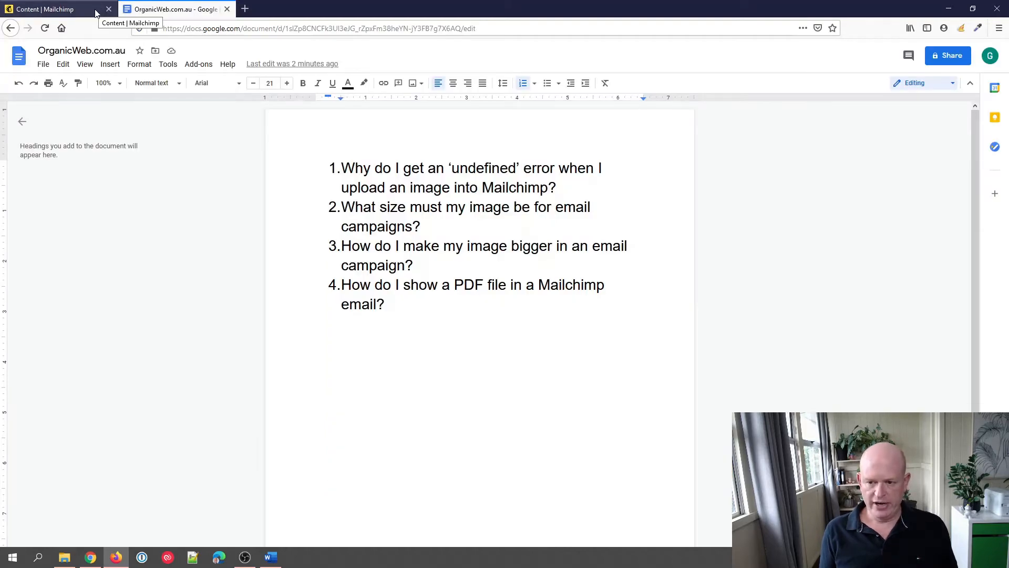
{"action": "left_click", "coordinate": [51, 8]}
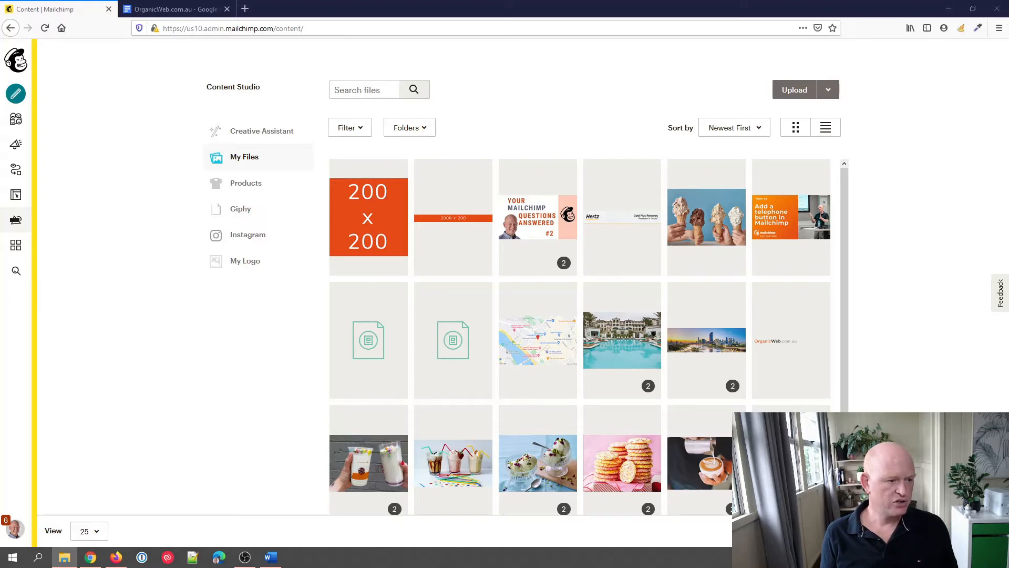
- Start a file upload to the library, which sits at 0 of 1 (0%) labelled 'undefined'
{"action": "left_click", "coordinate": [795, 90]}
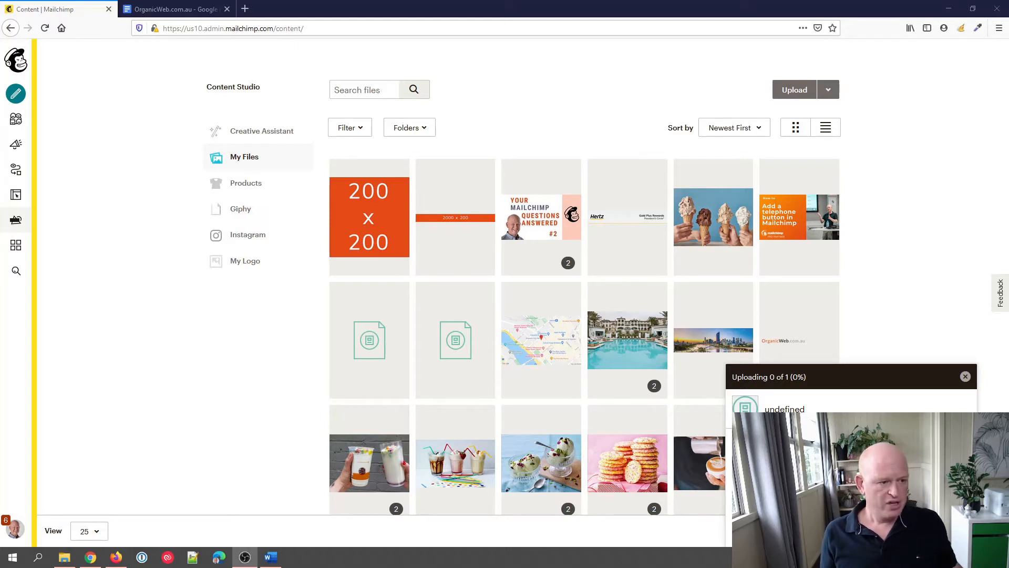
{"action": "mouse_move", "coordinate": [670, 419]}
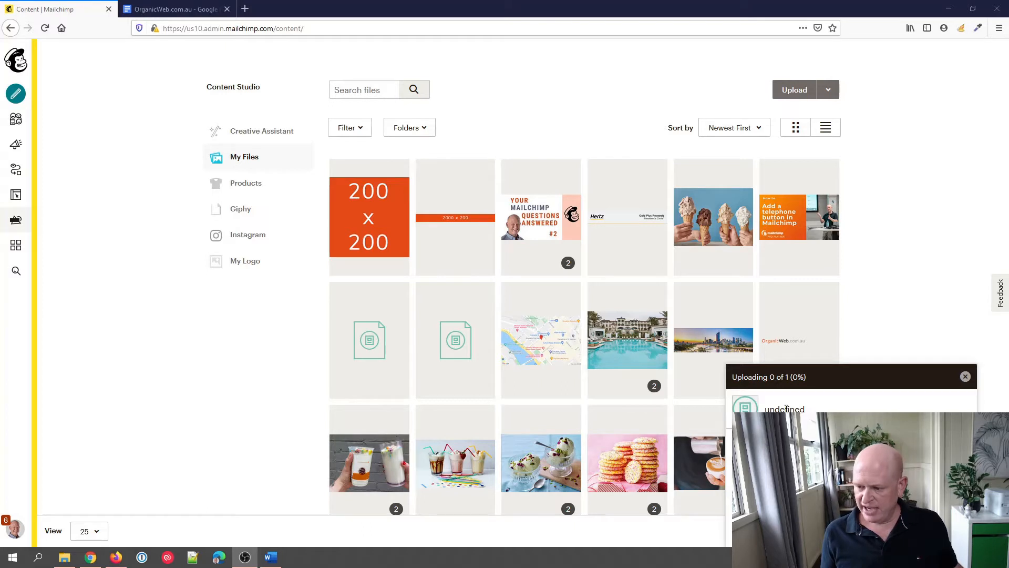
{"action": "mouse_move", "coordinate": [834, 410]}
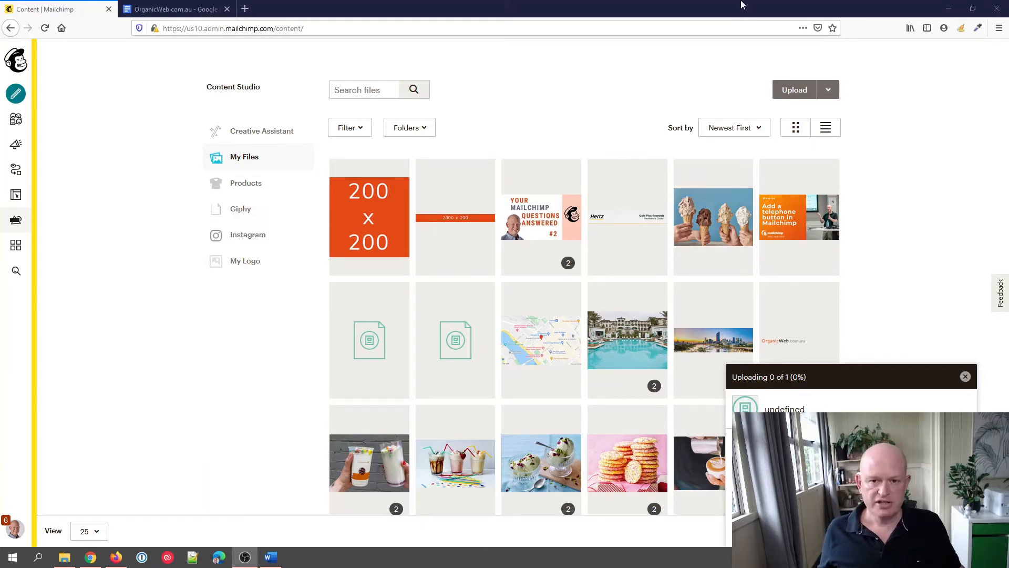
{"action": "left_click", "coordinate": [173, 8]}
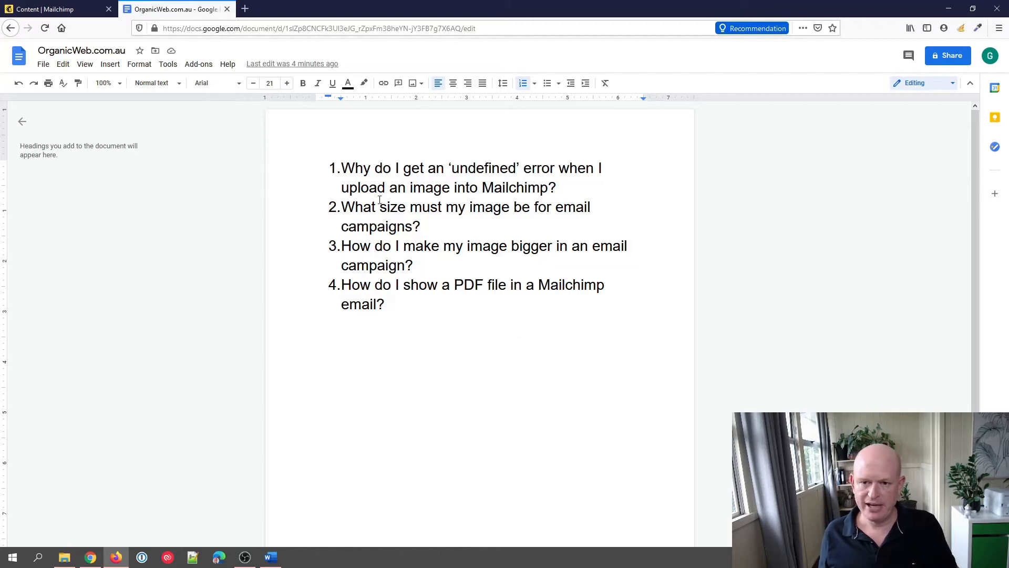
{"action": "mouse_move", "coordinate": [52, 9]}
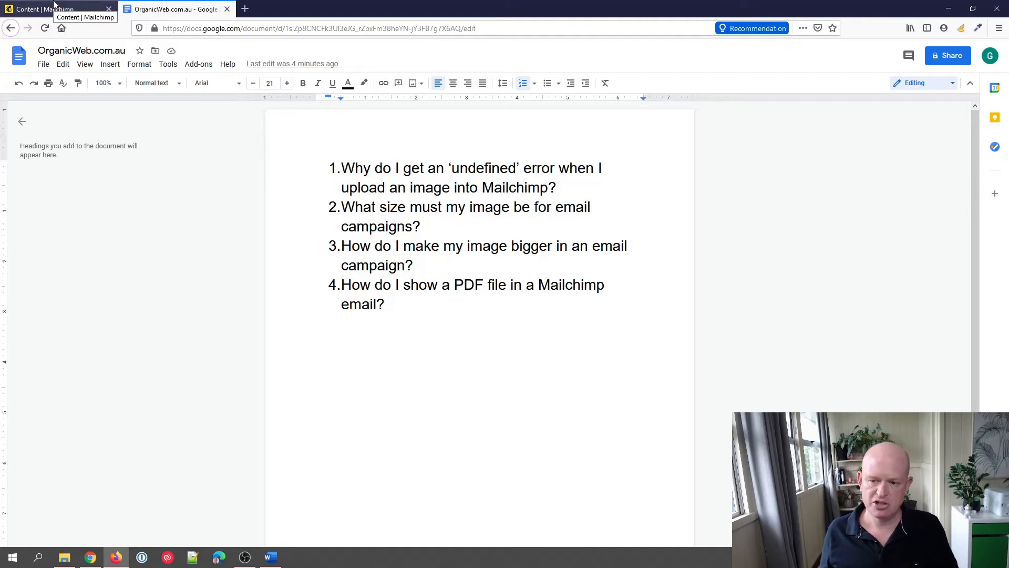
{"action": "left_click", "coordinate": [50, 10]}
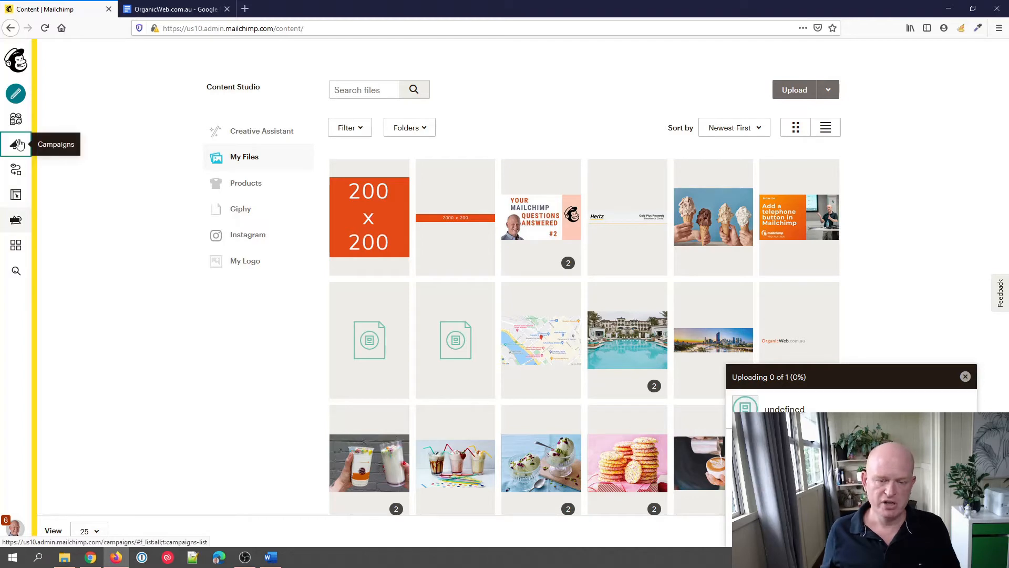
- Open the February draft campaign from the Campaigns list for editing
{"action": "left_click", "coordinate": [16, 144]}
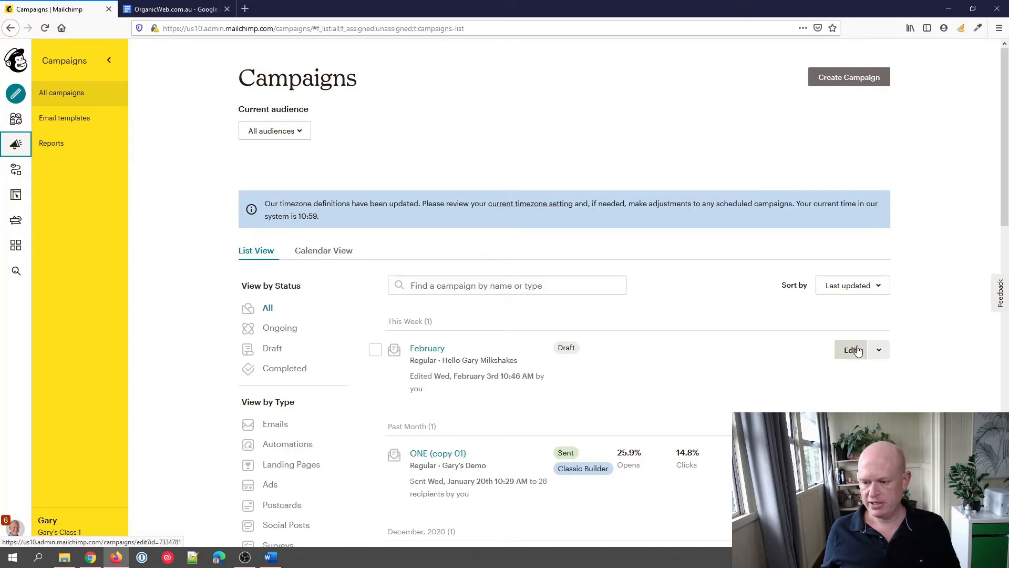
{"action": "left_click", "coordinate": [850, 350]}
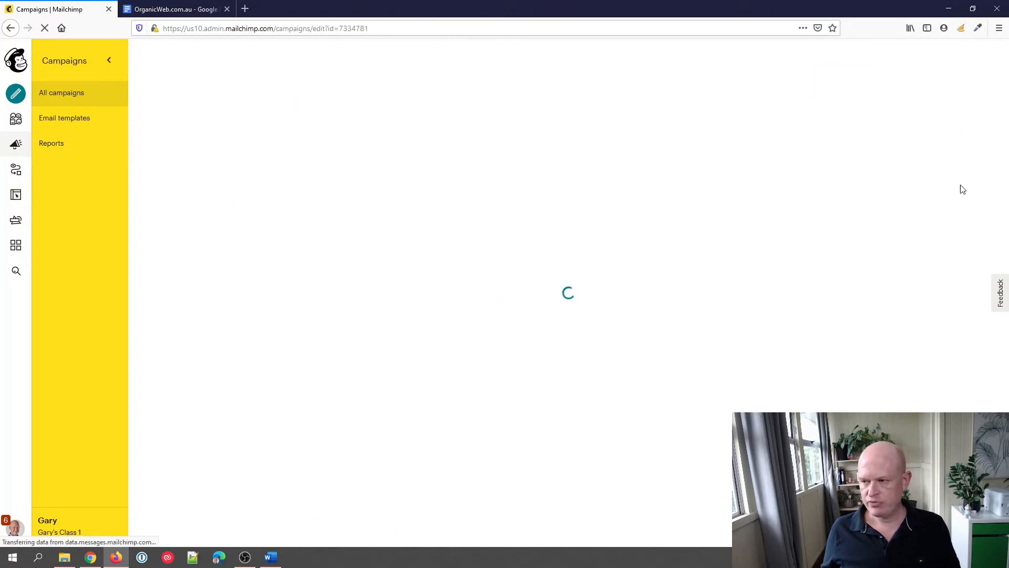
{"action": "mouse_move", "coordinate": [959, 172]}
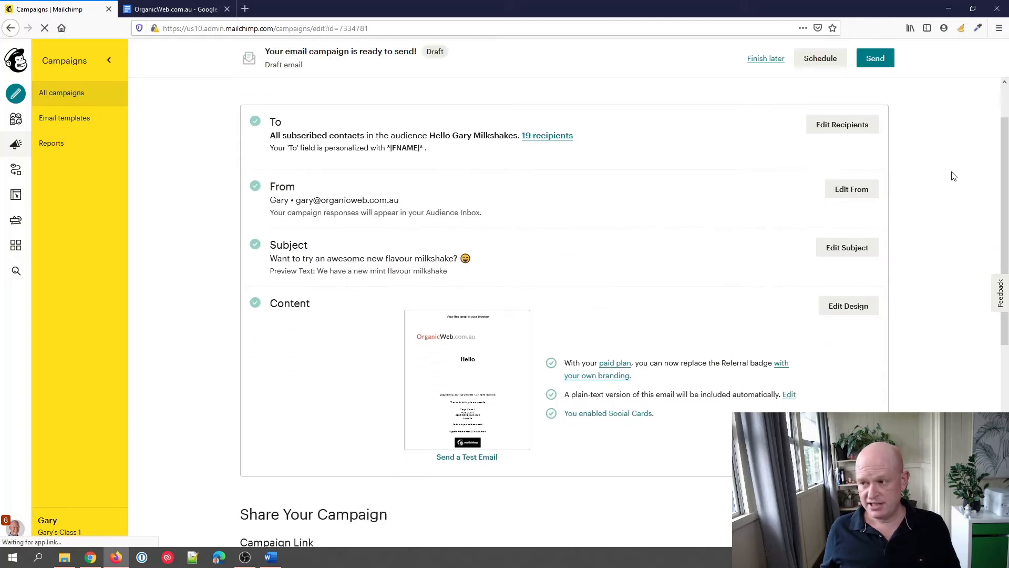
{"action": "scroll", "scroll_direction": "down", "scroll_amount": 3}
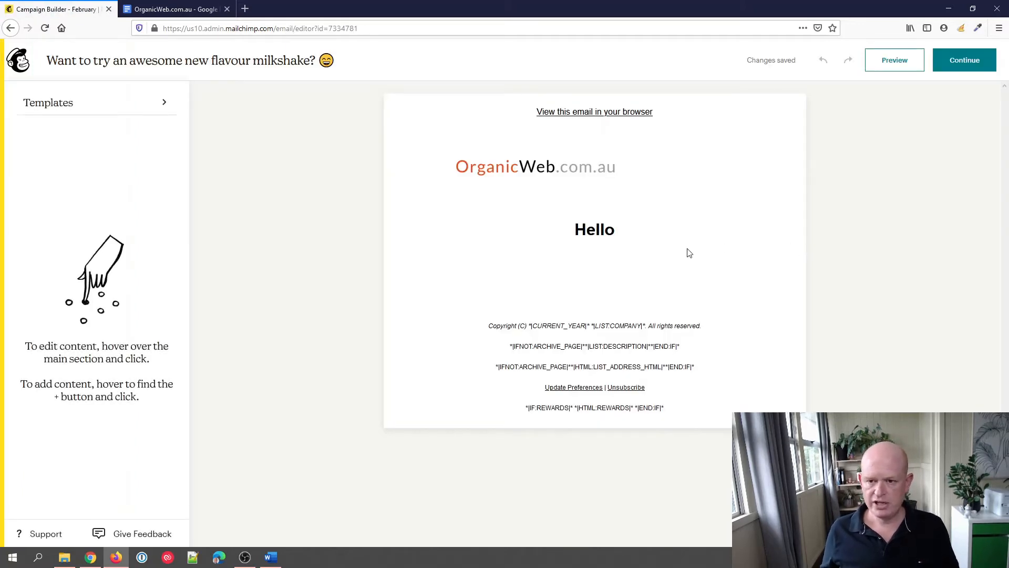
{"action": "mouse_move", "coordinate": [600, 256]}
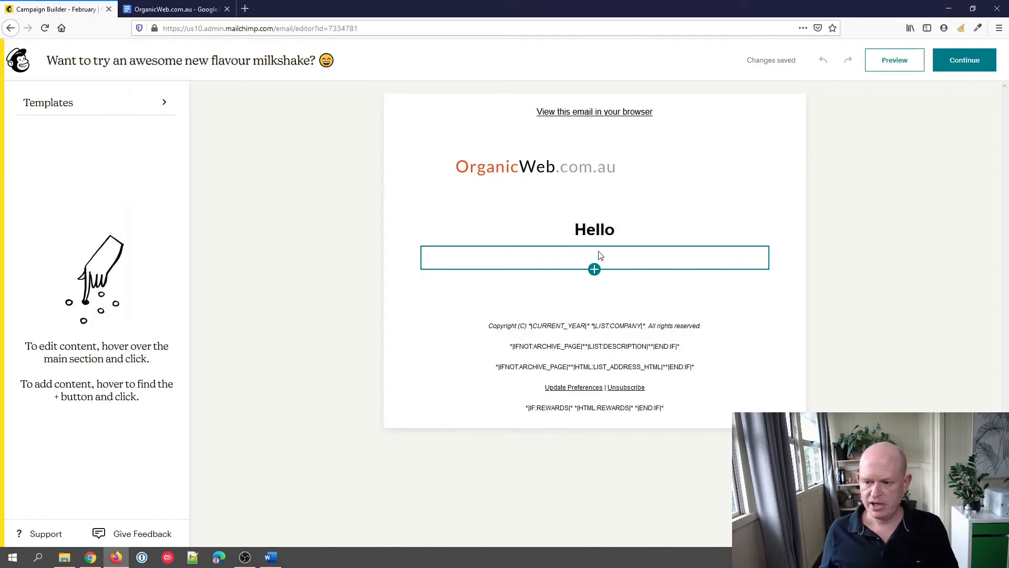
- Add a new content block slot beneath the Hello heading
{"action": "left_click", "coordinate": [594, 270]}
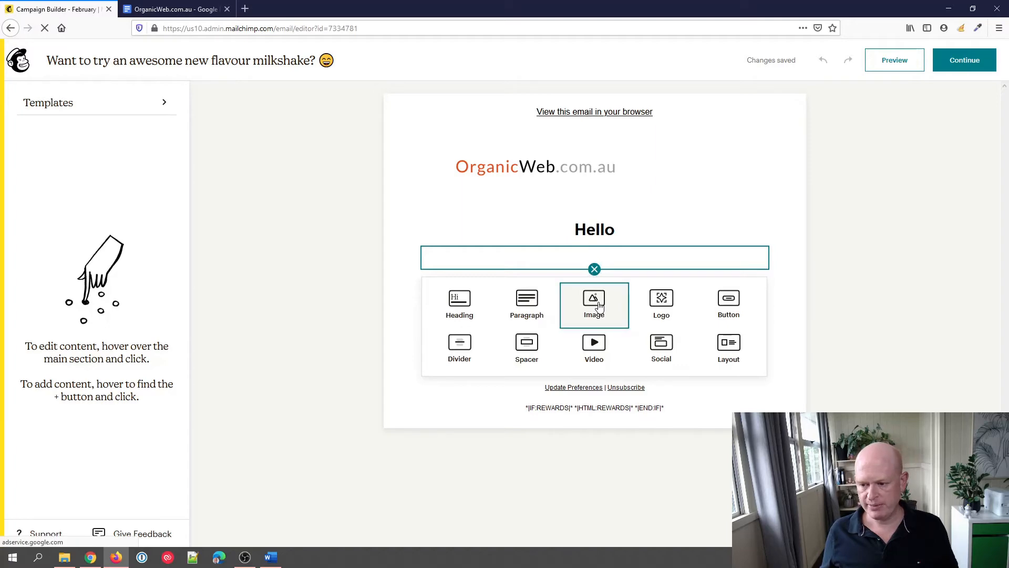
- Make the new block an Image block, bringing up the uploaded files to choose from
{"action": "left_click", "coordinate": [594, 305]}
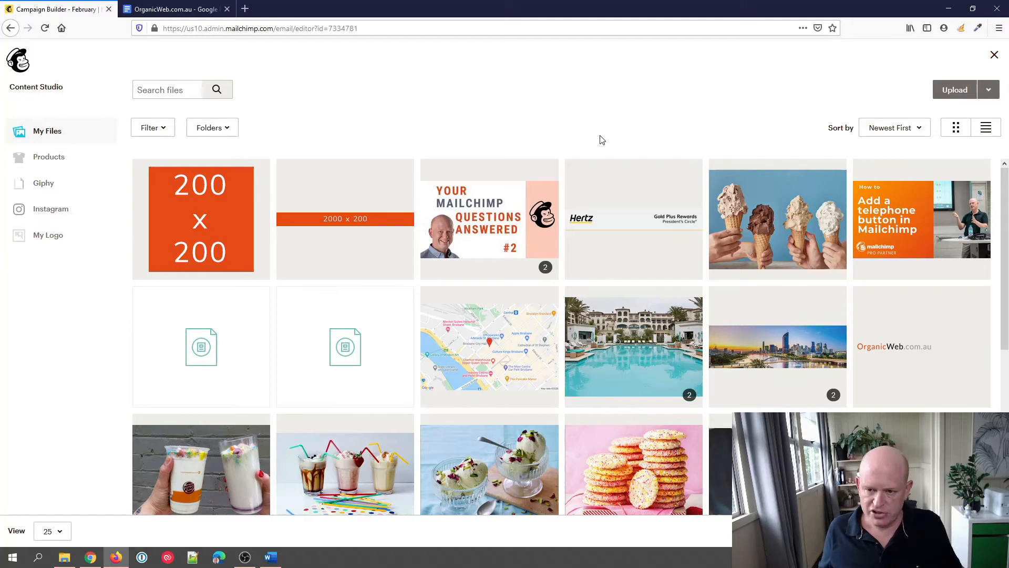
{"action": "mouse_move", "coordinate": [377, 199]}
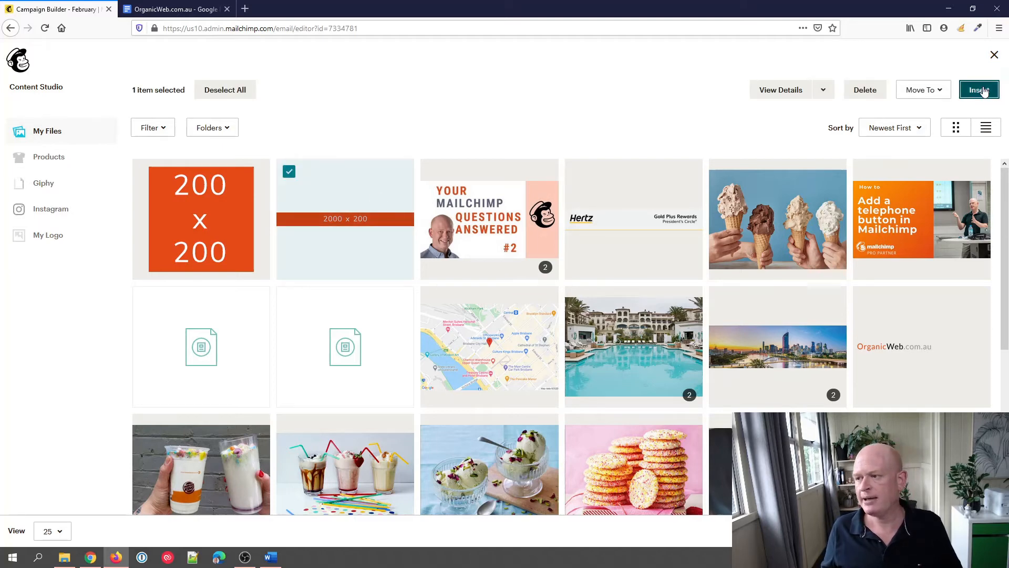
- Insert the 2000×200 banner under Hello, then choose the 200×200 square for a second image block
{"action": "left_click", "coordinate": [980, 89]}
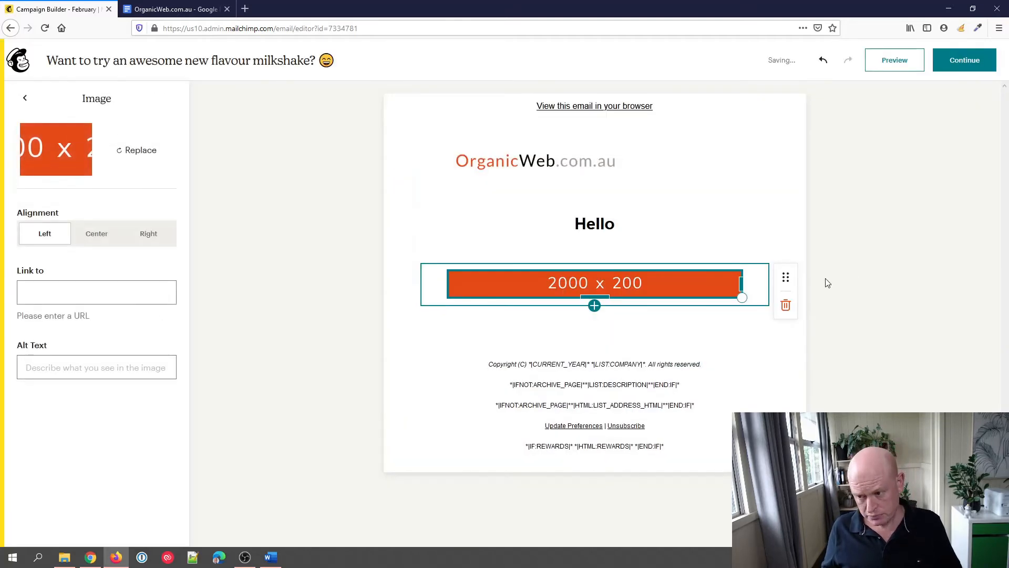
{"action": "mouse_move", "coordinate": [875, 268]}
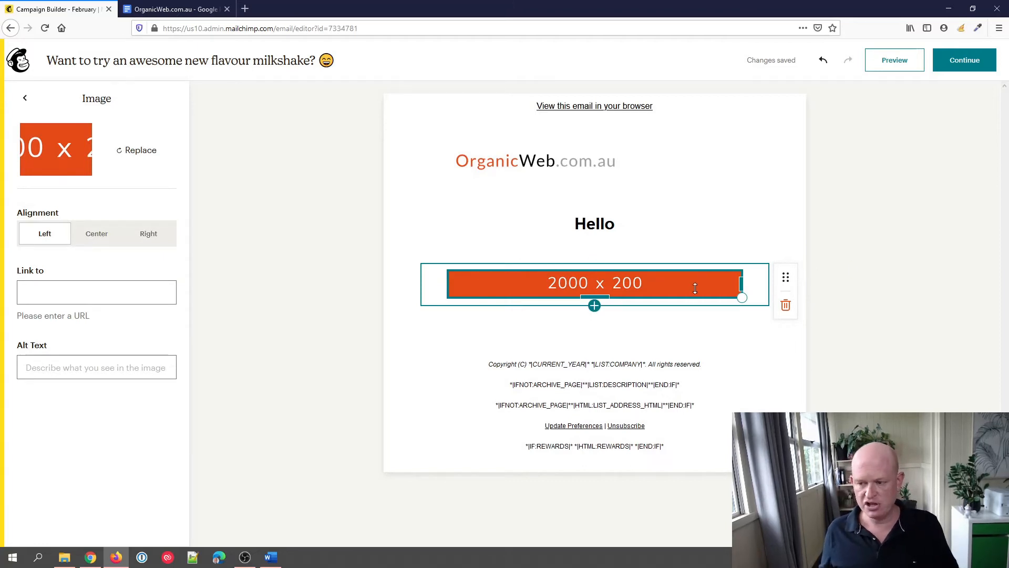
{"action": "left_click", "coordinate": [594, 305]}
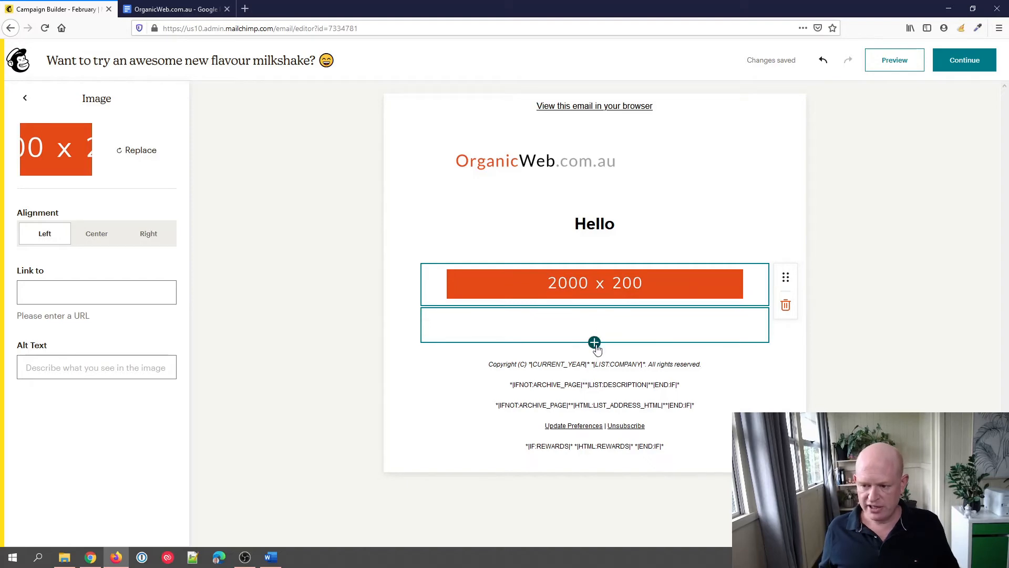
{"action": "left_click", "coordinate": [141, 149]}
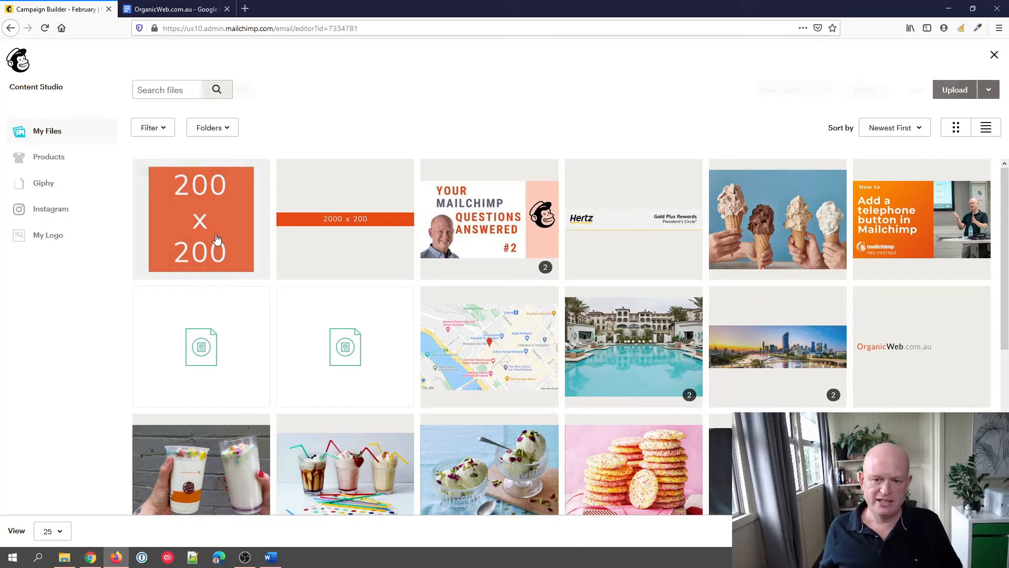
{"action": "left_click", "coordinate": [201, 218]}
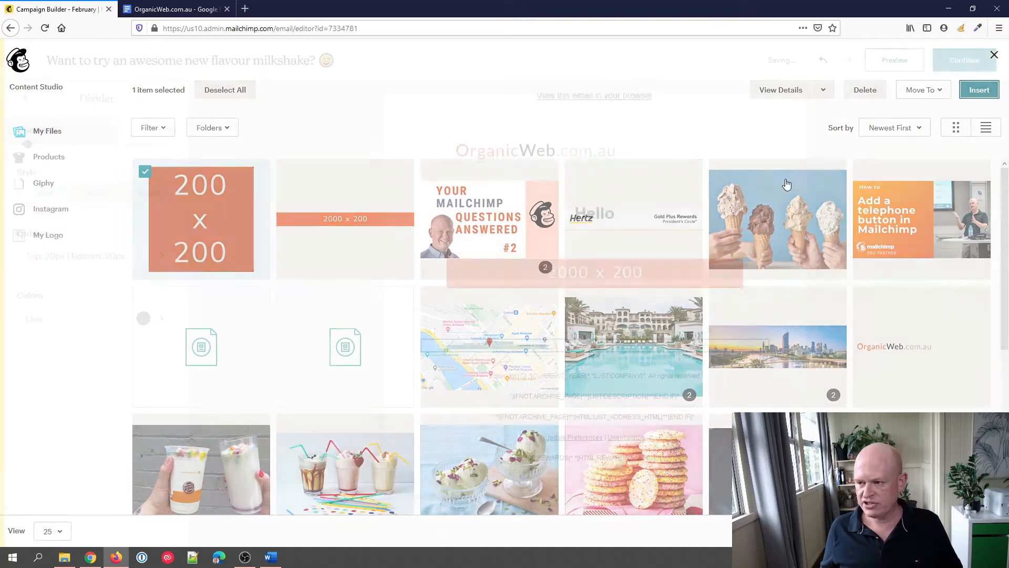
- Insert the selected 200×200 square image beneath the 2000×200 banner
{"action": "left_click", "coordinate": [980, 90]}
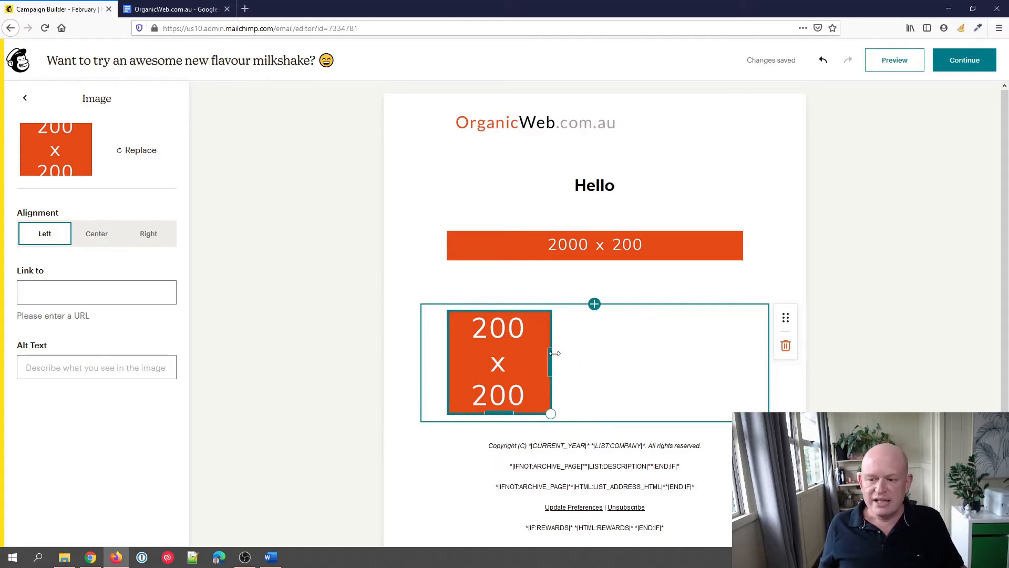
{"action": "mouse_move", "coordinate": [916, 348]}
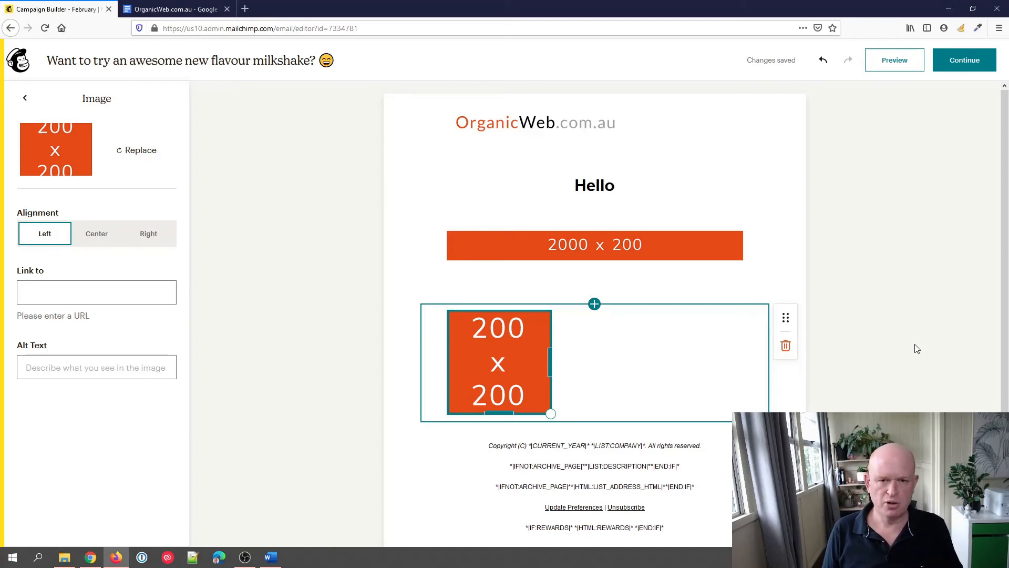
- Review the questions document, glancing at the email with both images in between
{"action": "left_click", "coordinate": [173, 10]}
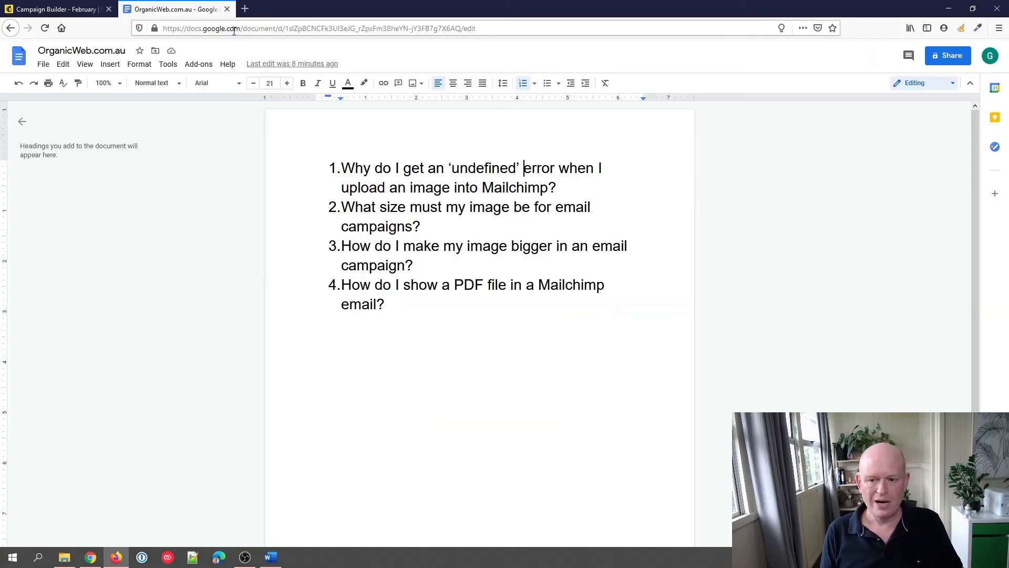
{"action": "mouse_move", "coordinate": [538, 255]}
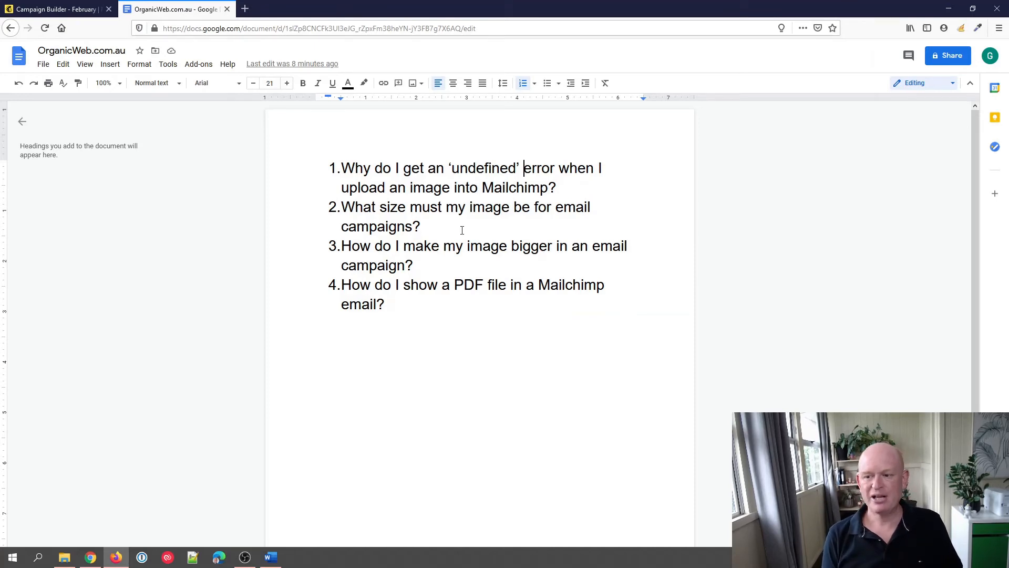
{"action": "left_click", "coordinate": [58, 9]}
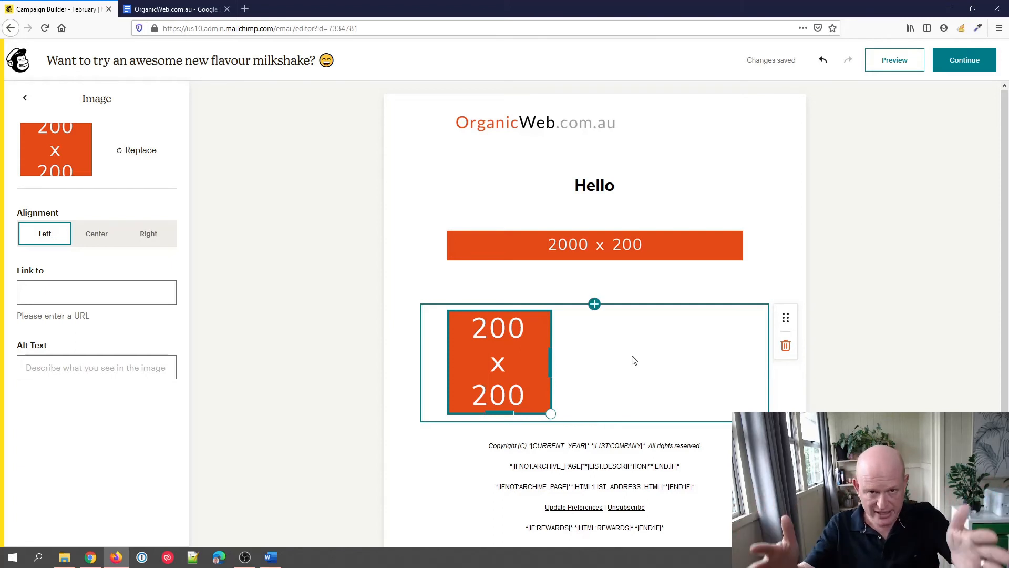
{"action": "left_click", "coordinate": [174, 10]}
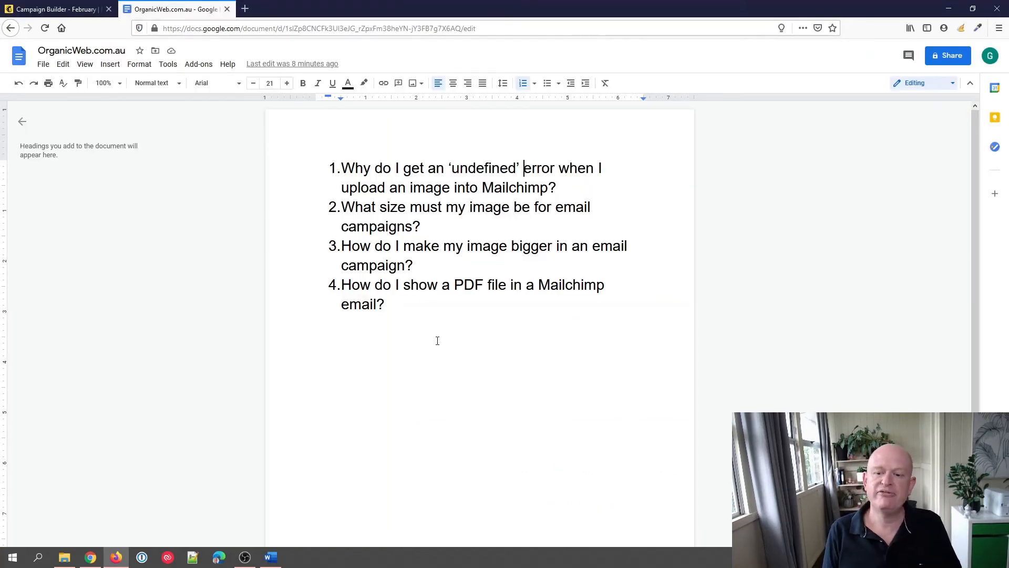
- Return to the email editor and focus the banner's Alt Text field
{"action": "left_click", "coordinate": [58, 9]}
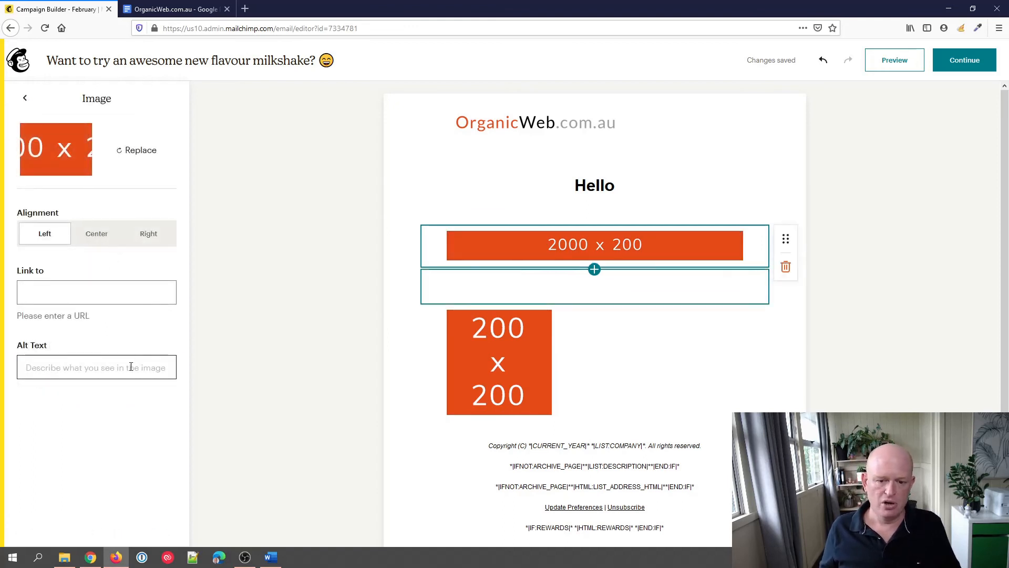
{"action": "left_click", "coordinate": [96, 367]}
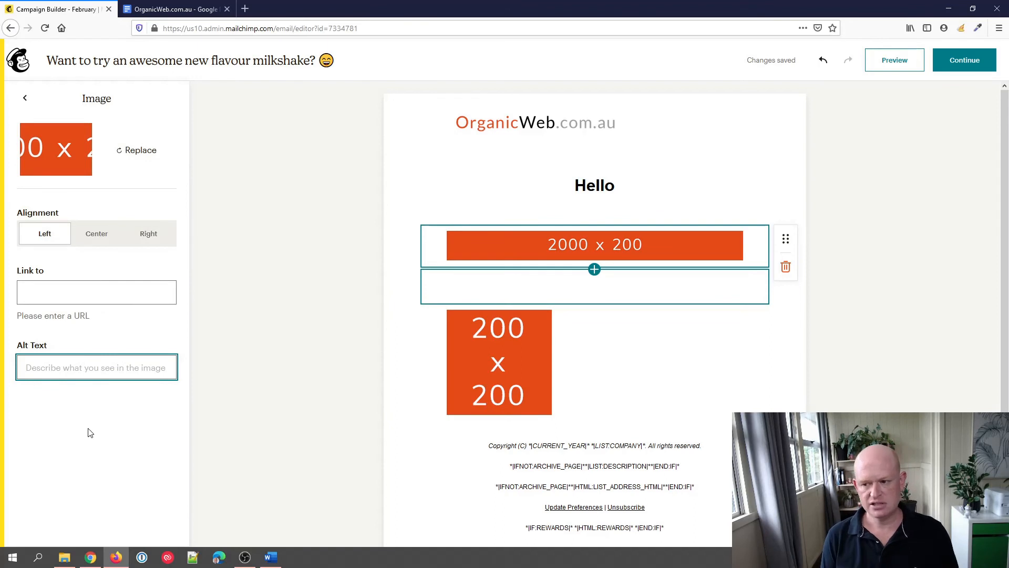